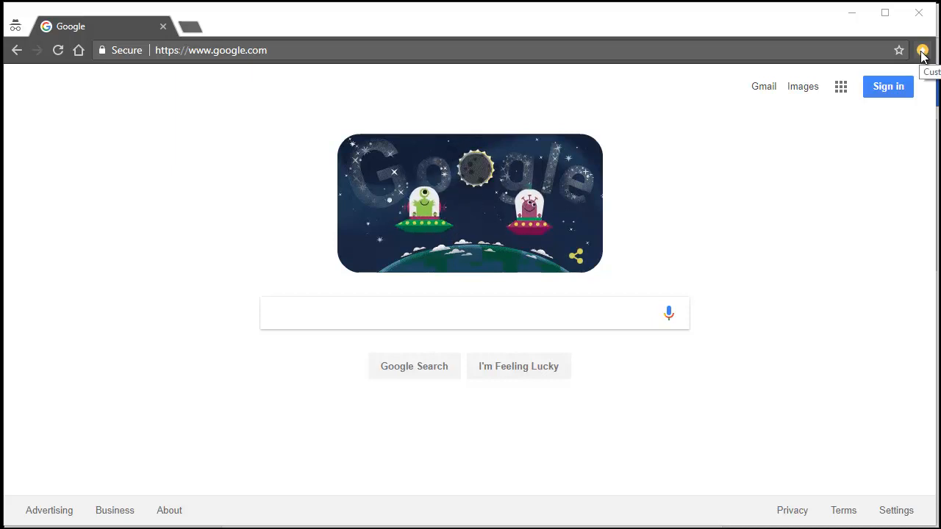
Step: Use the Chrome menu to reach the chrome://settings page
left_click(921, 50)
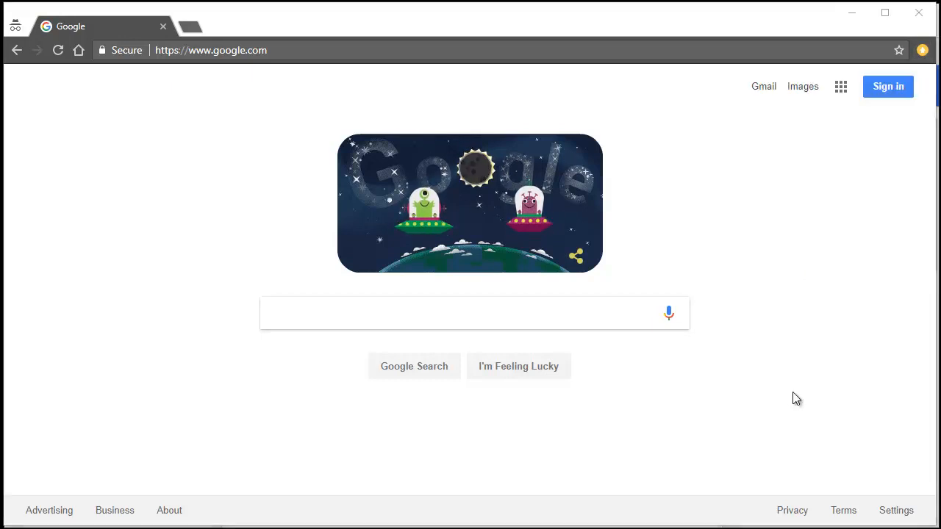
left_click(470, 313)
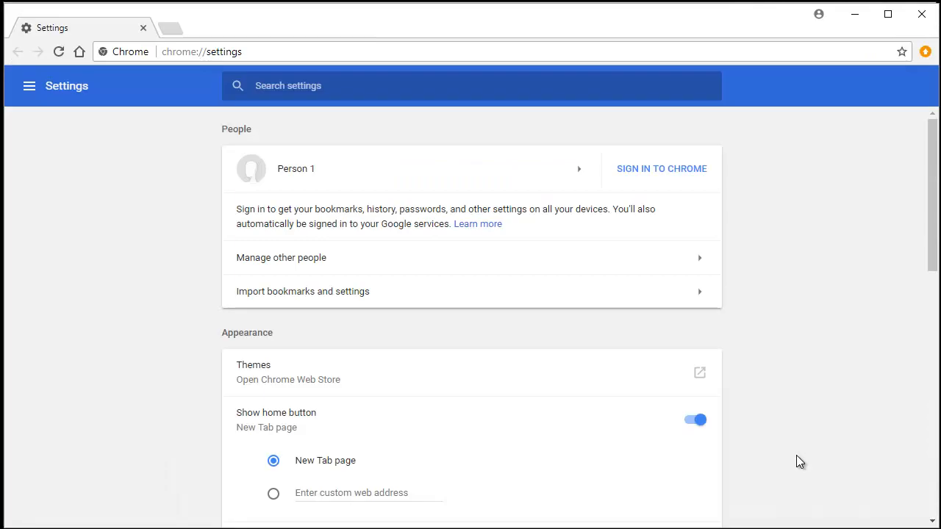
mouse_move(908, 303)
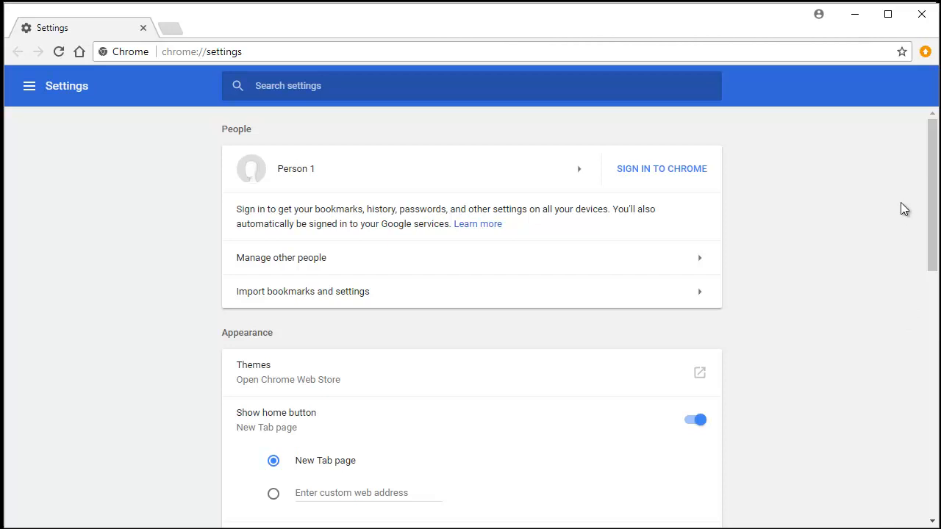
scroll("down", 3)
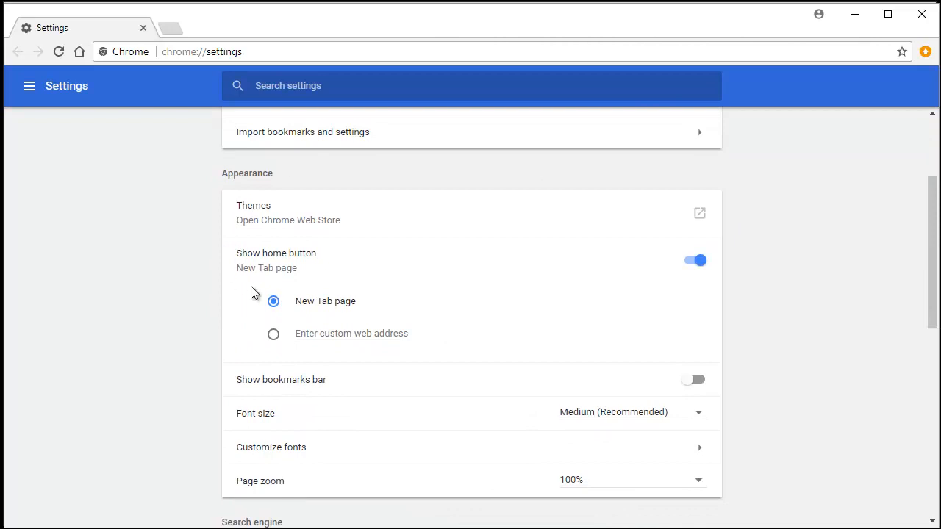
left_click(694, 258)
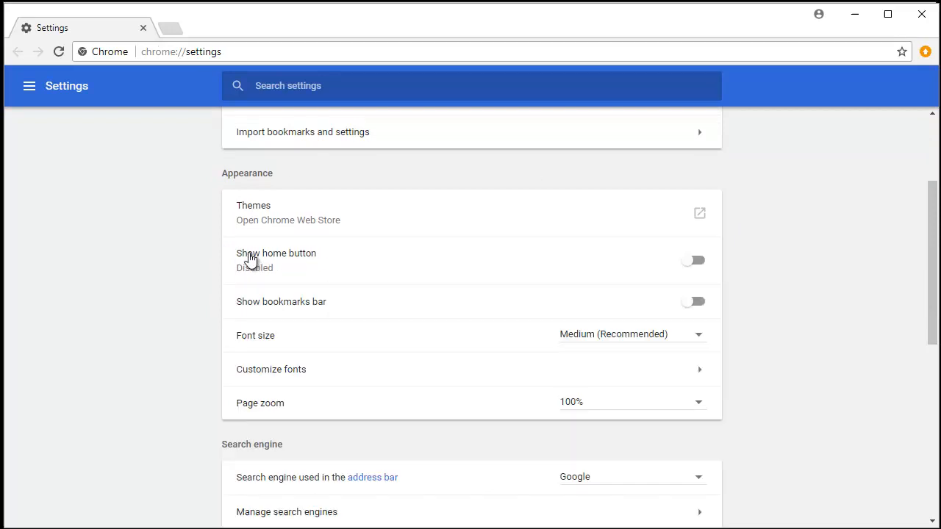
left_click(692, 259)
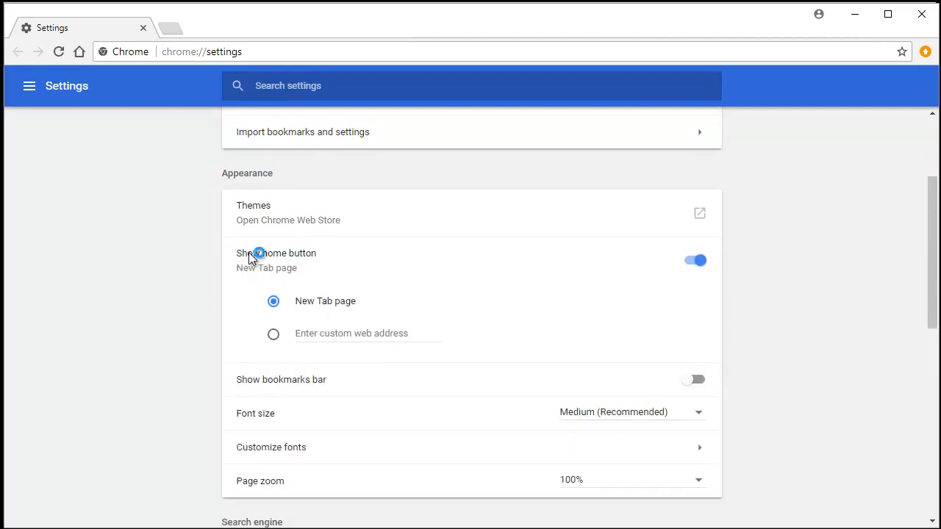
mouse_move(368, 268)
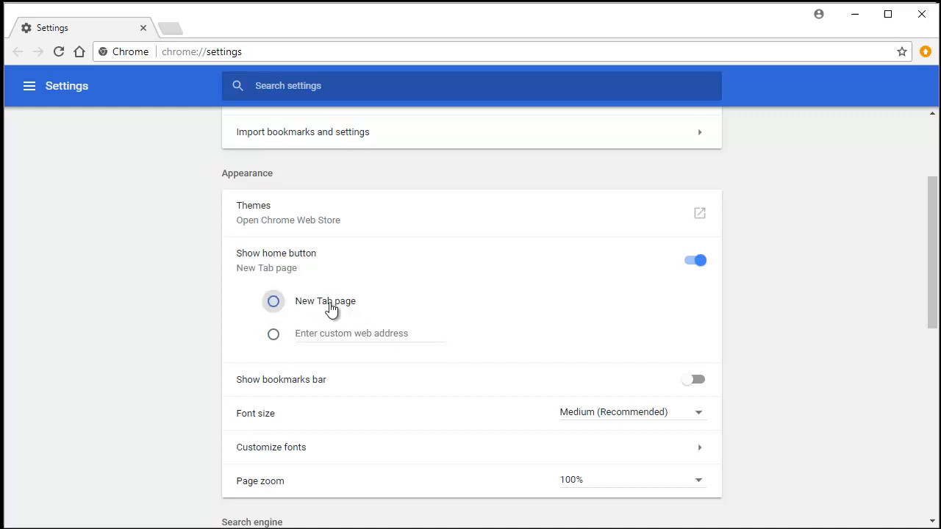
scroll("down", 3)
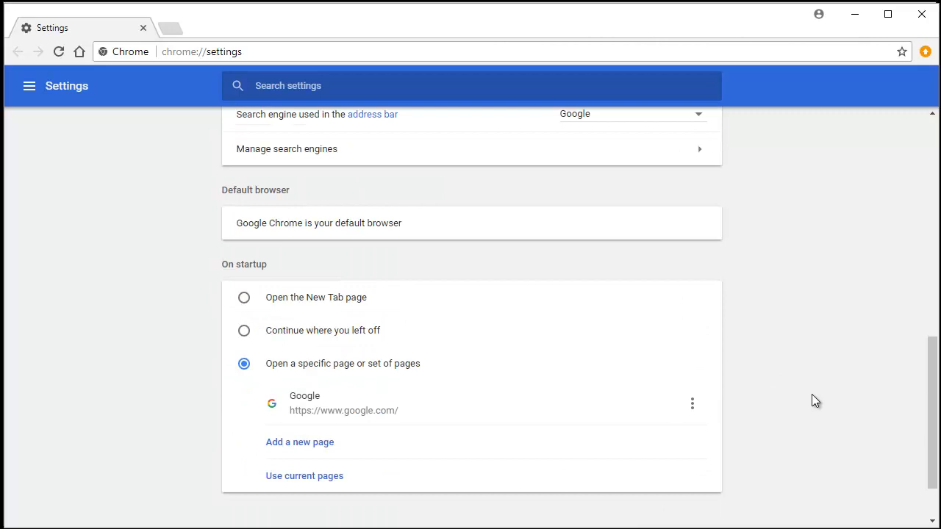
mouse_move(229, 266)
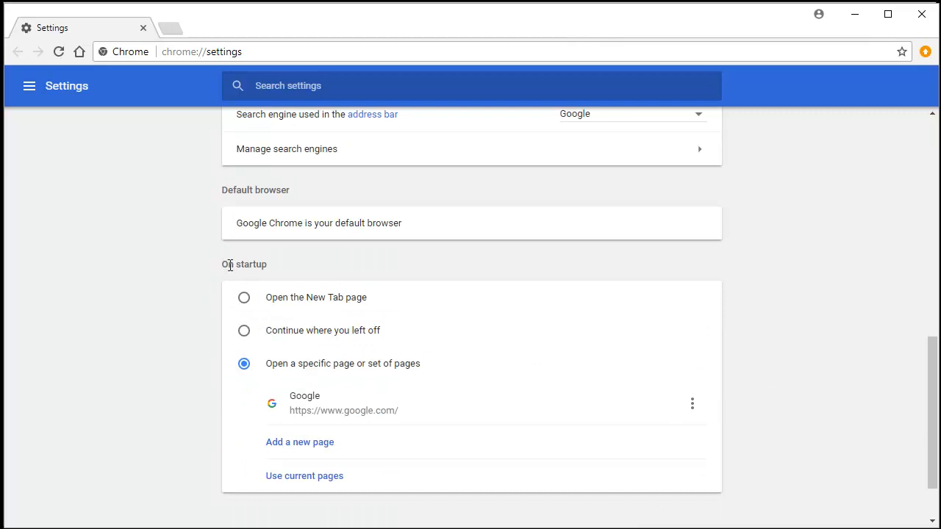
mouse_move(255, 264)
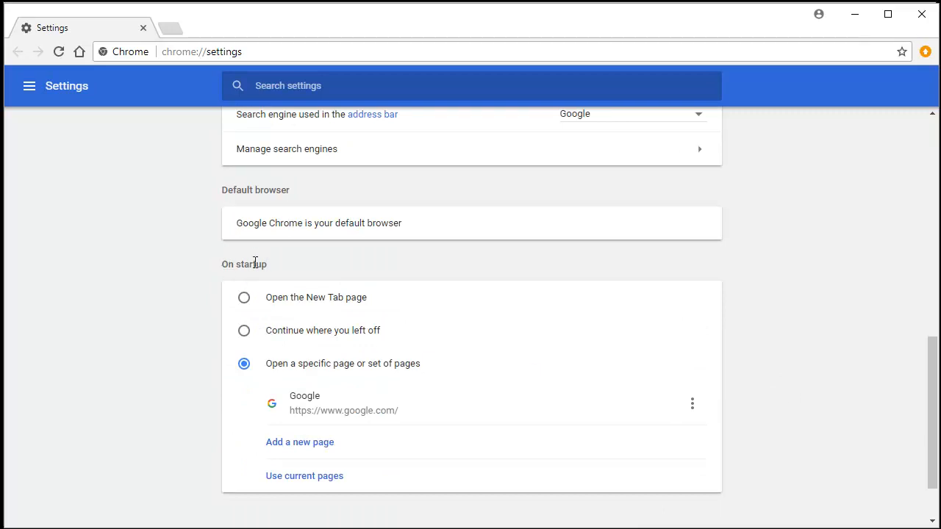
mouse_move(244, 297)
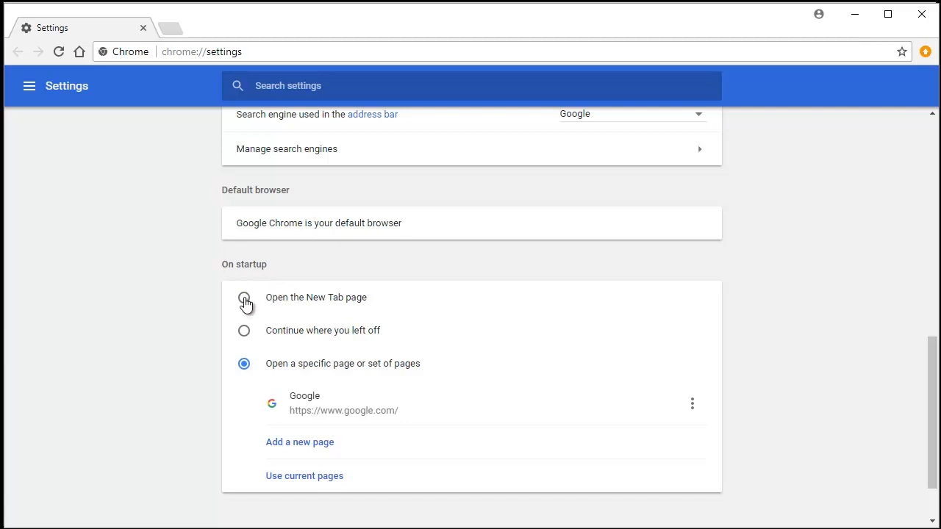
mouse_move(244, 332)
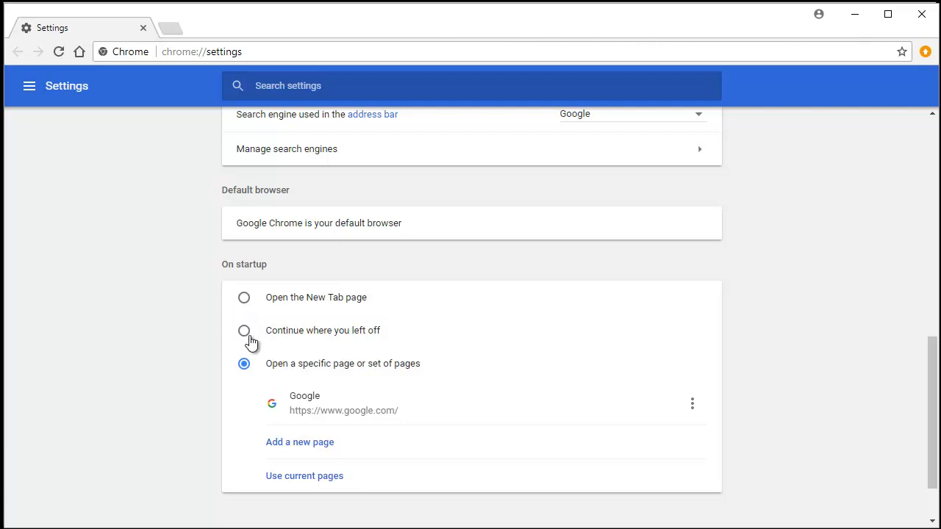
mouse_move(247, 327)
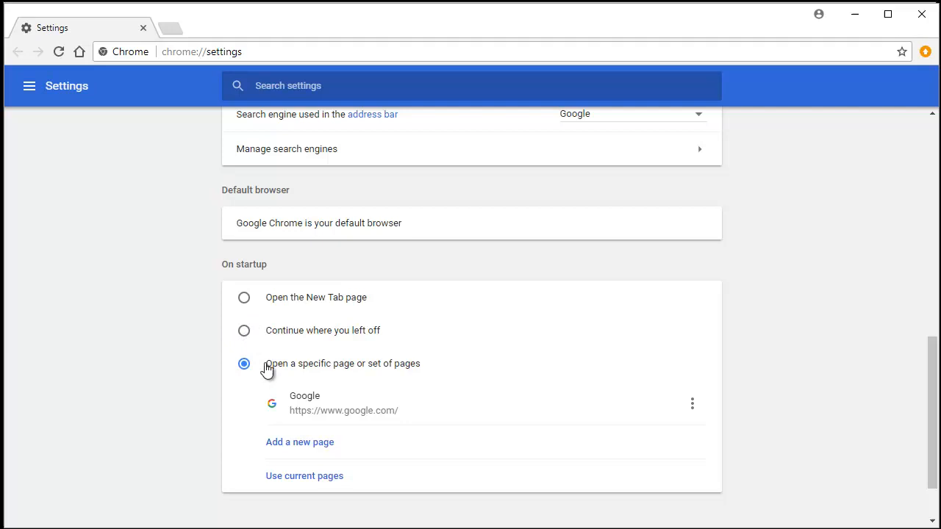
mouse_move(320, 370)
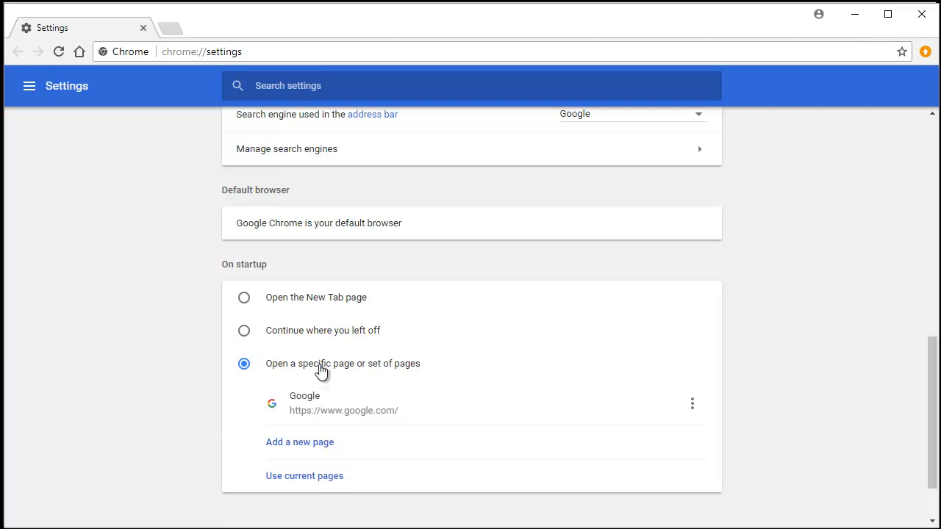
mouse_move(309, 360)
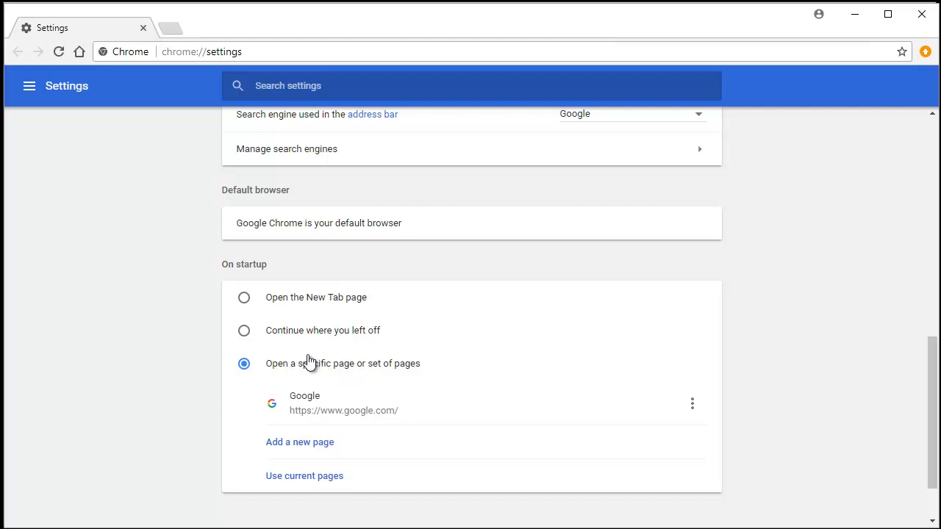